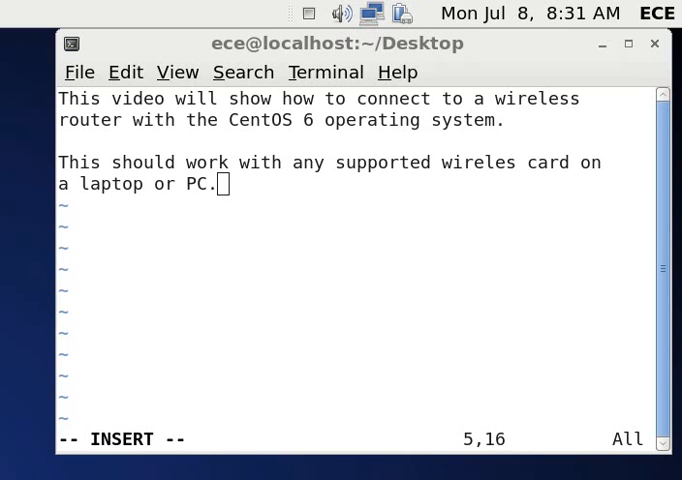
mouse_move(592, 42)
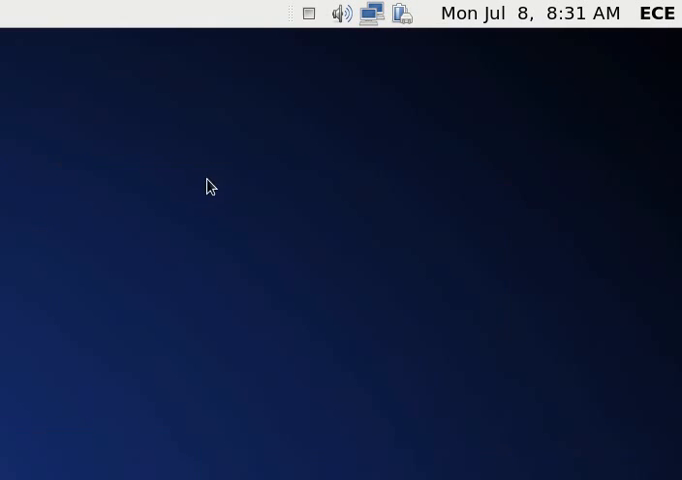
mouse_move(312, 98)
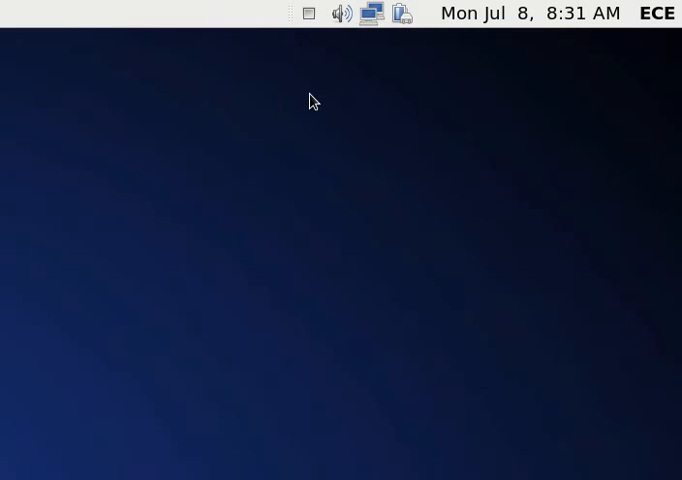
mouse_move(288, 40)
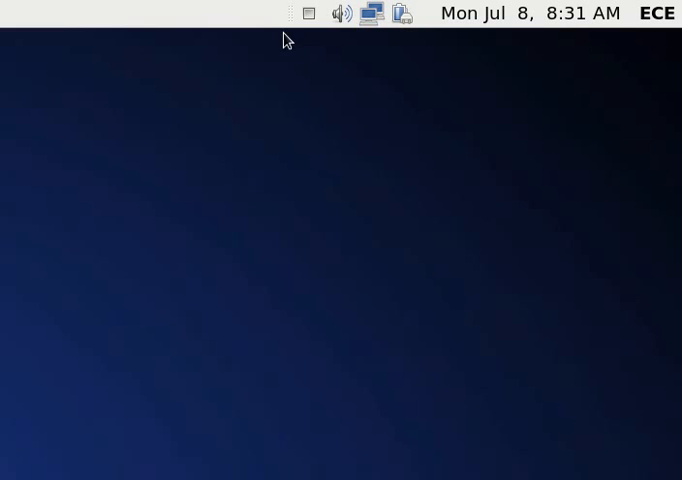
mouse_move(310, 40)
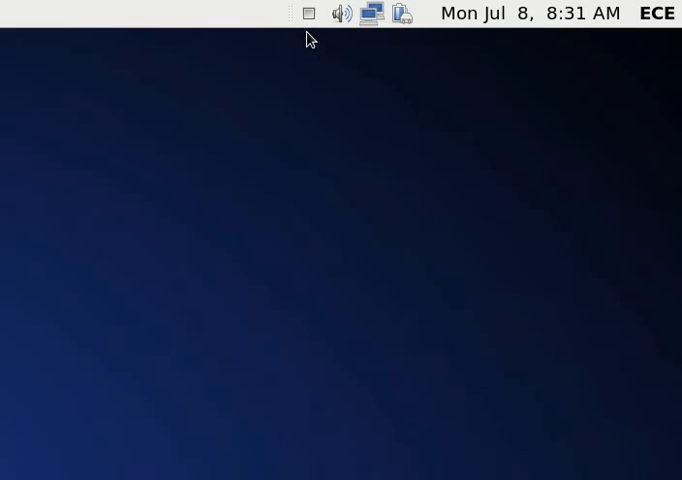
mouse_move(410, 32)
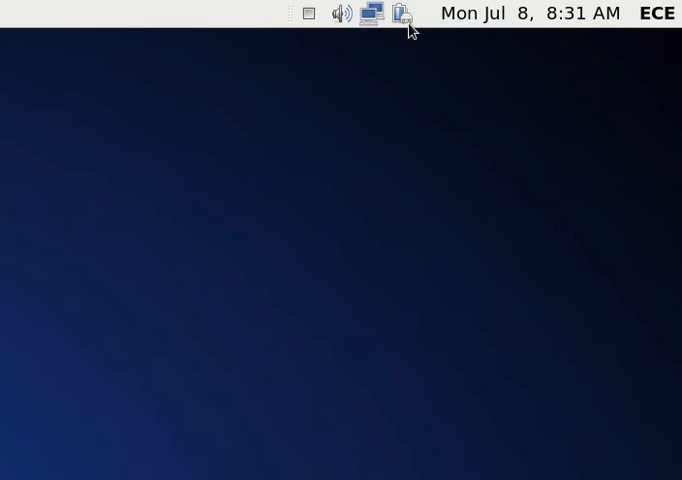
mouse_move(400, 16)
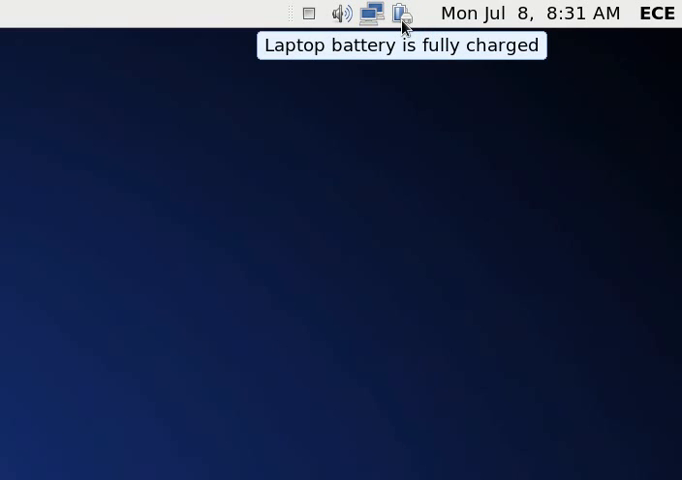
mouse_move(360, 40)
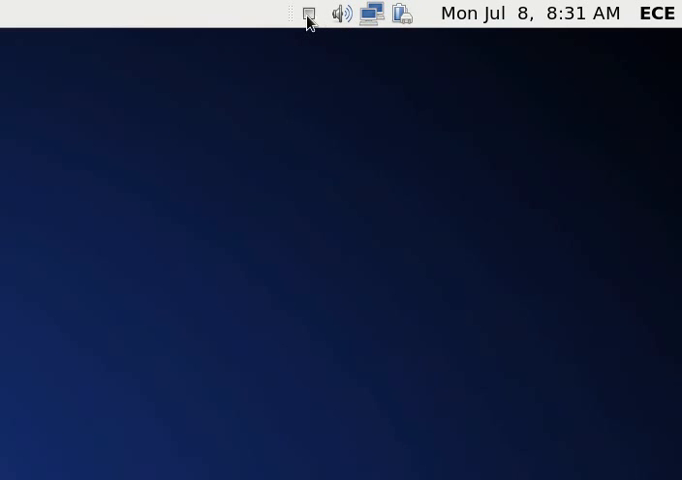
mouse_move(368, 28)
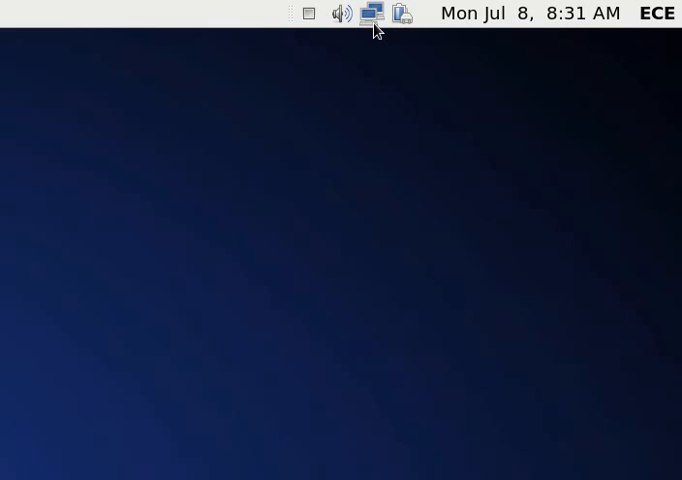
mouse_move(384, 24)
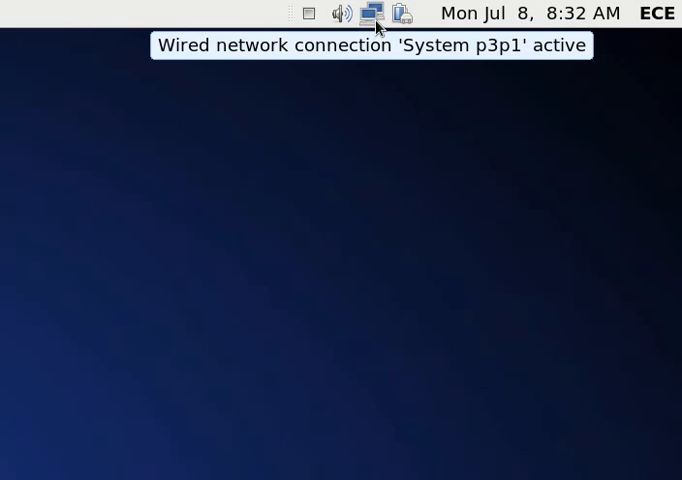
Choose the 'Granny' wireless network from the applet's connection menu
left_click(372, 12)
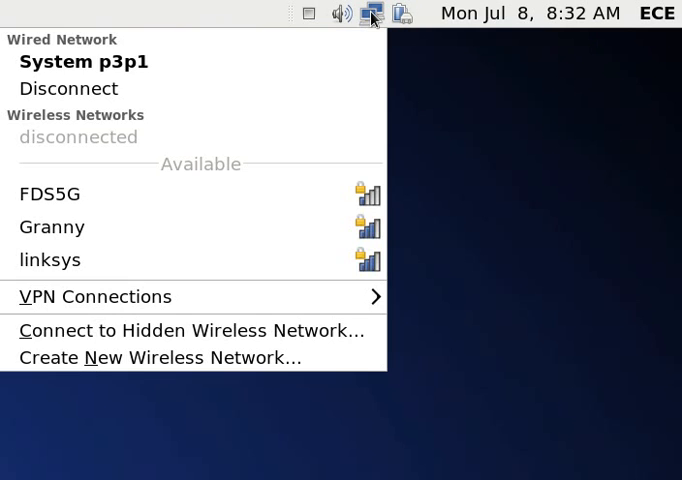
mouse_move(94, 48)
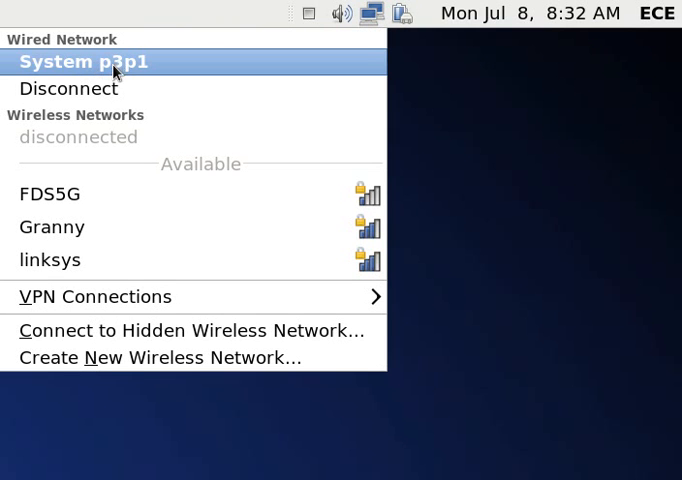
mouse_move(148, 74)
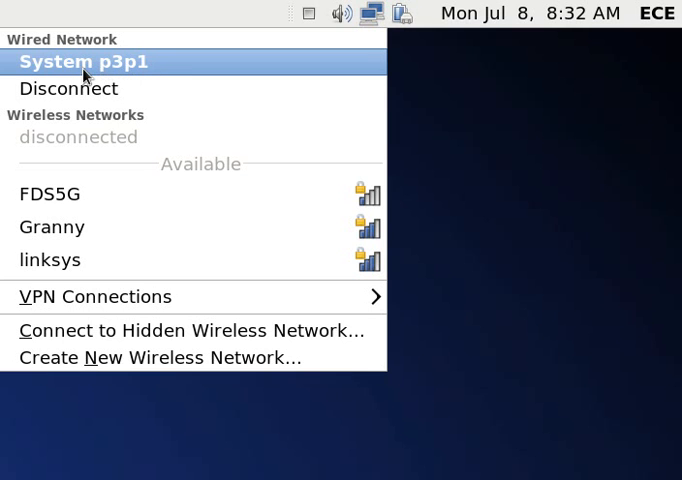
mouse_move(140, 78)
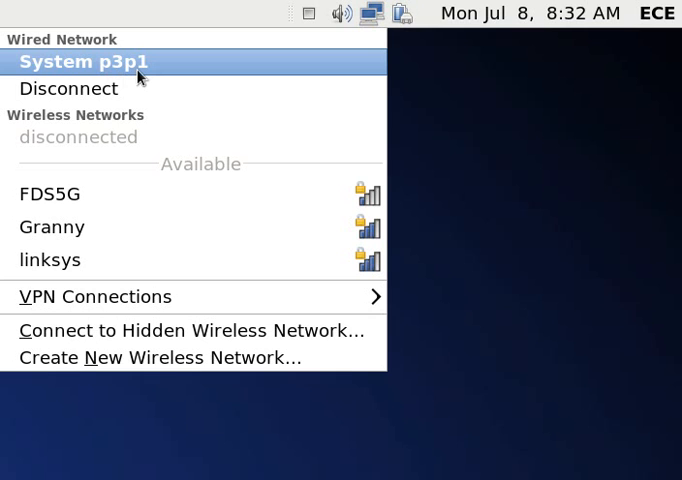
mouse_move(132, 78)
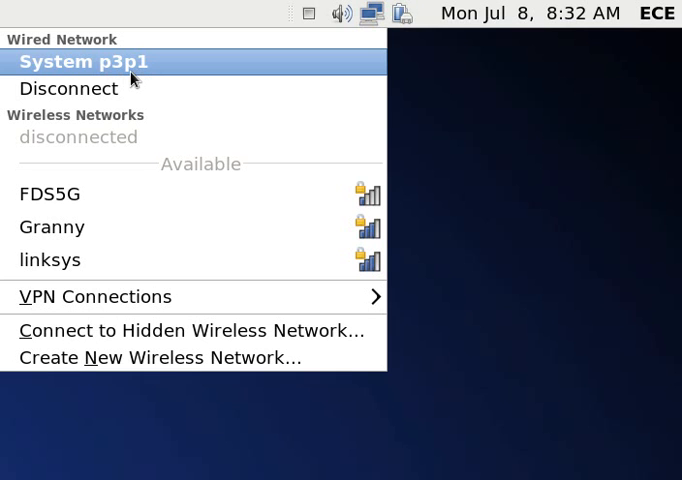
mouse_move(118, 78)
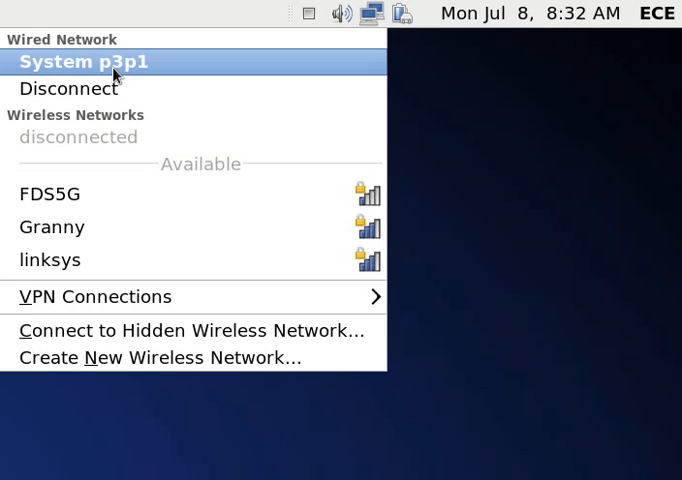
mouse_move(118, 82)
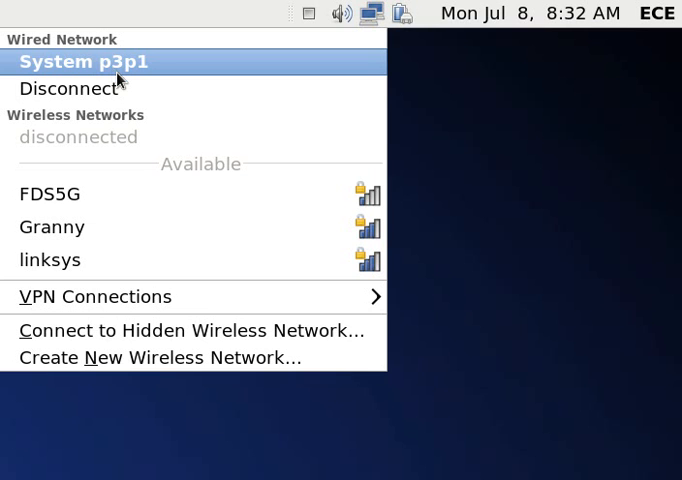
mouse_move(80, 142)
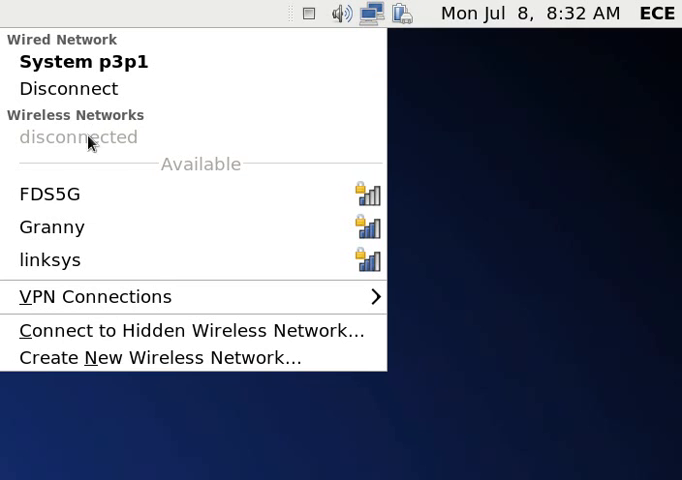
mouse_move(140, 168)
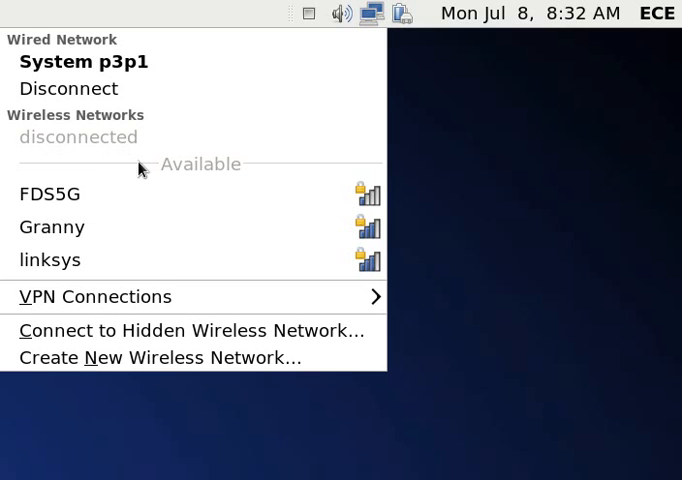
mouse_move(170, 172)
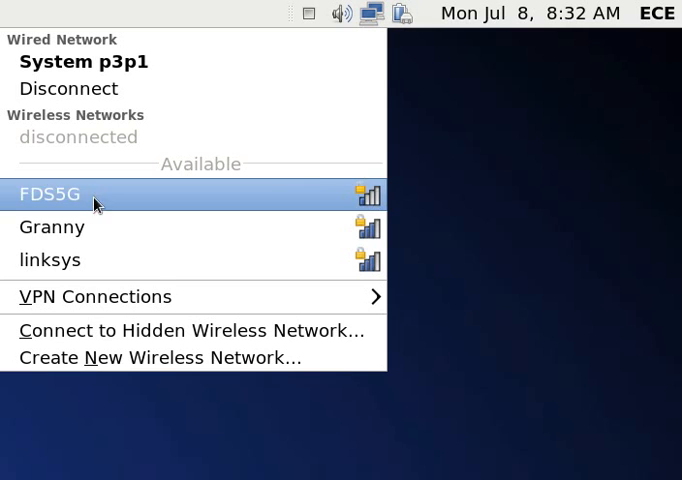
mouse_move(54, 218)
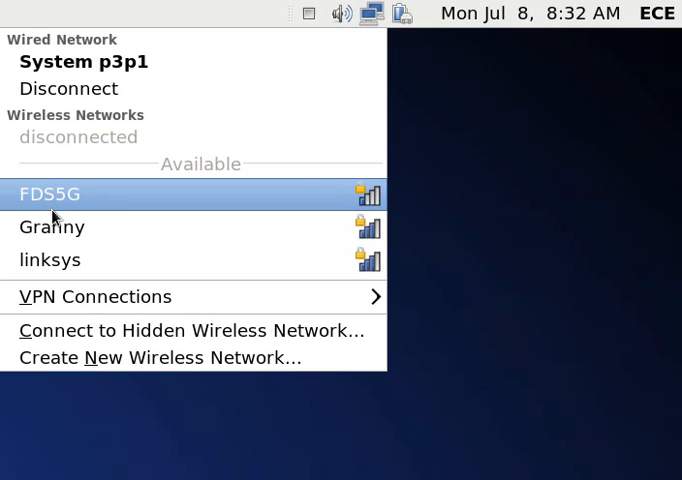
mouse_move(52, 226)
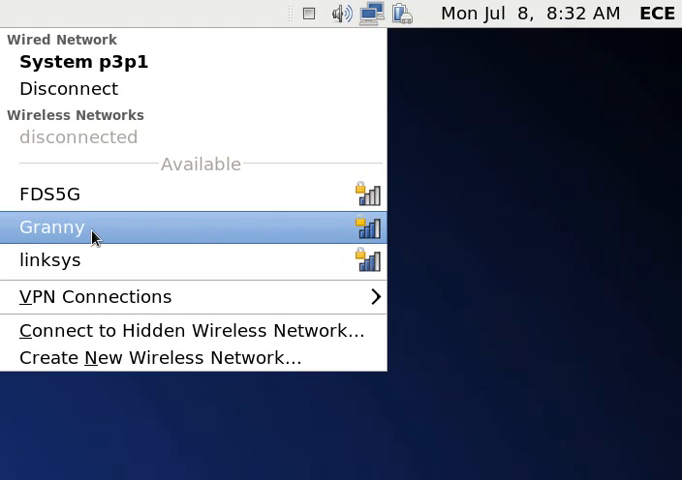
mouse_move(96, 252)
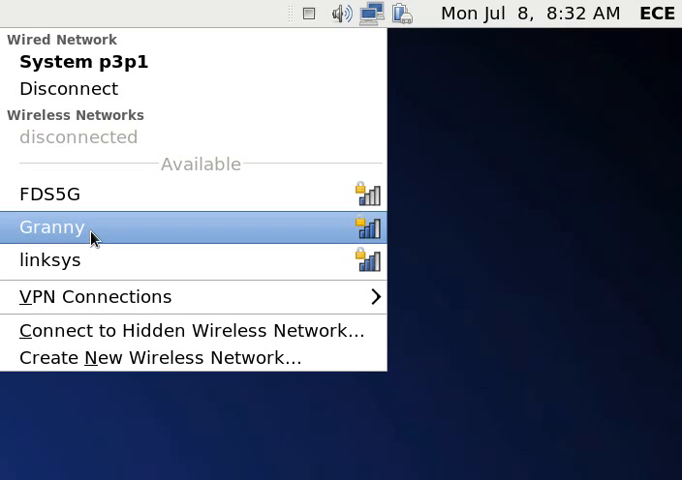
left_click(52, 228)
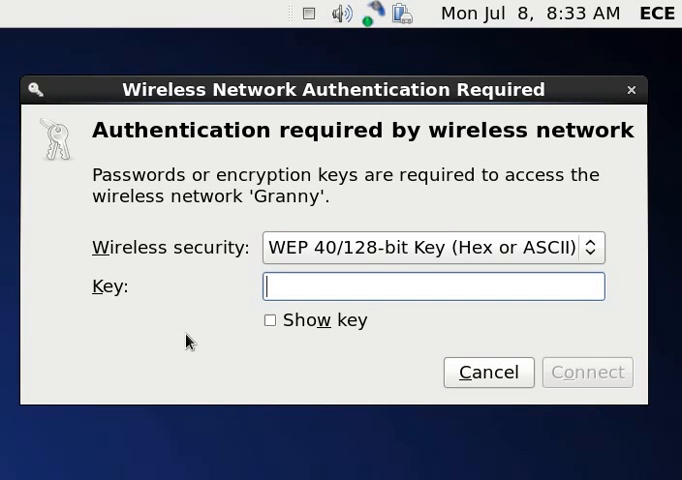
mouse_move(208, 344)
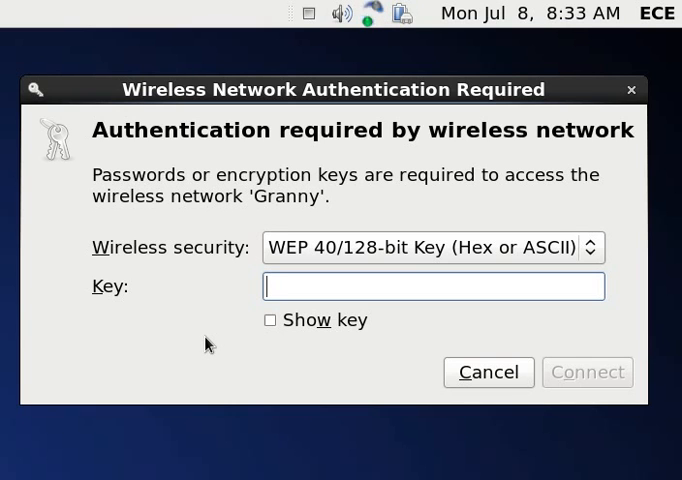
Fill in the WEP 40/128-bit key in the Granny authentication dialog
type("•")
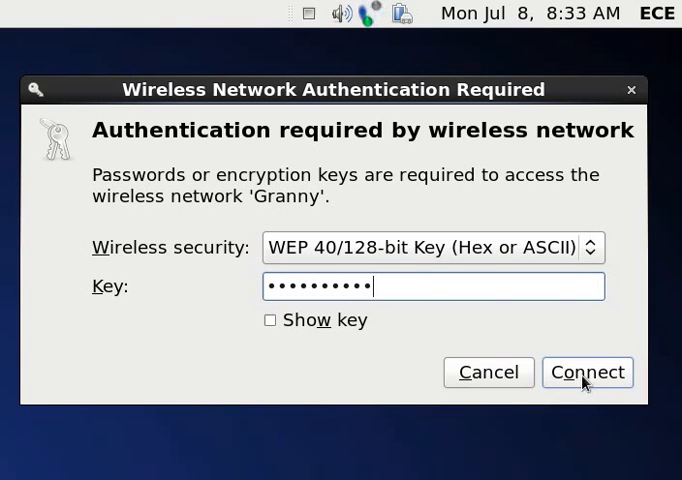
Submit the WEP key so the laptop connects to Granny
left_click(588, 372)
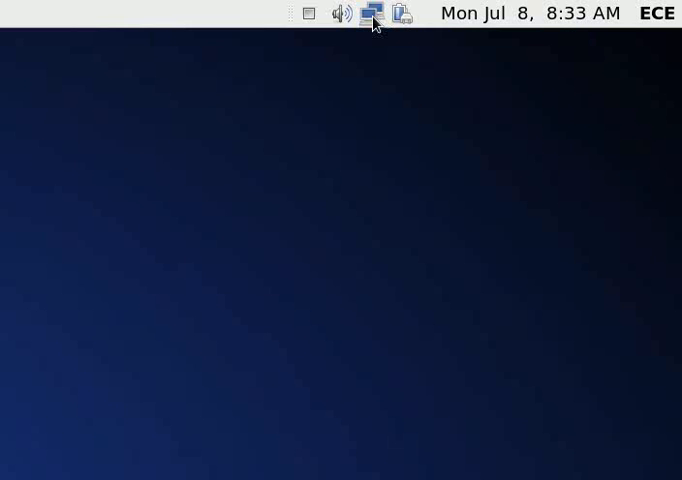
Confirm Granny shows as the connected wireless network in the applet menu
left_click(372, 12)
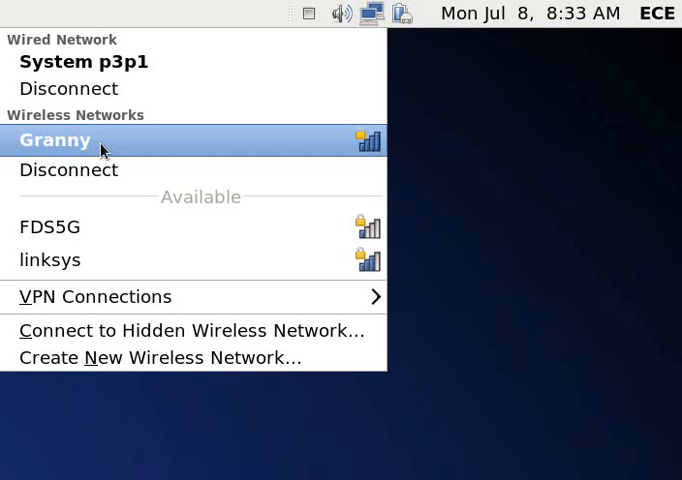
mouse_move(164, 152)
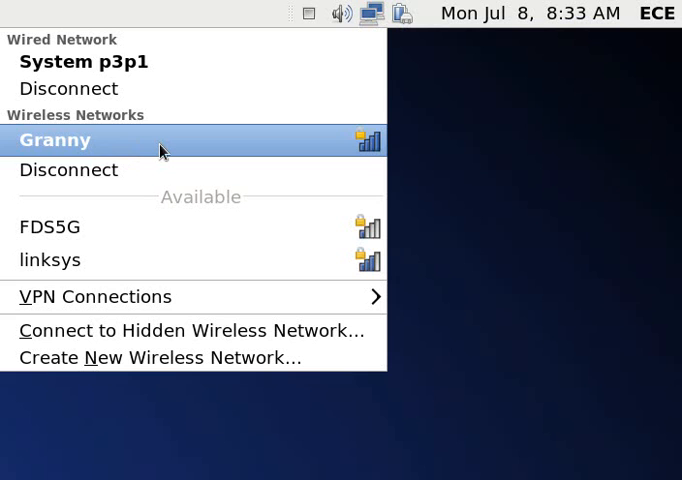
mouse_move(408, 164)
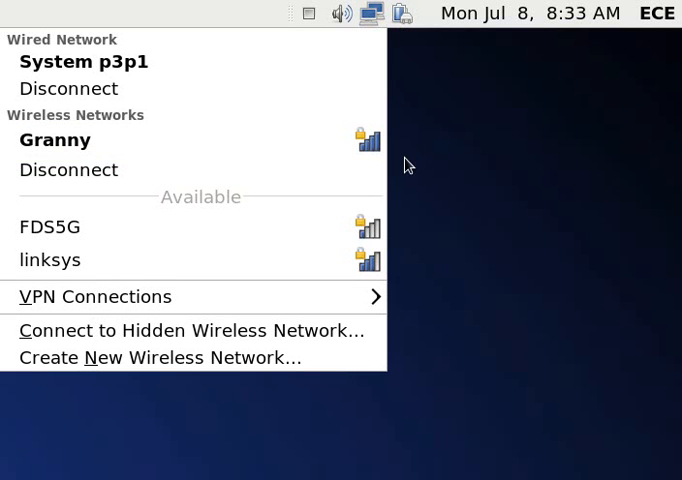
mouse_move(224, 170)
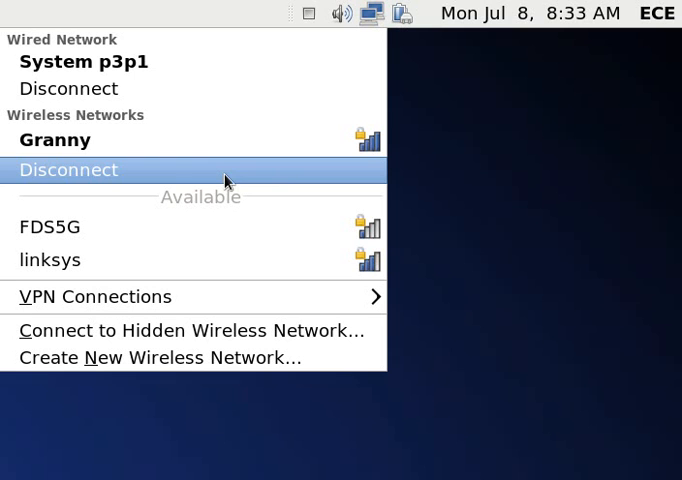
mouse_move(112, 180)
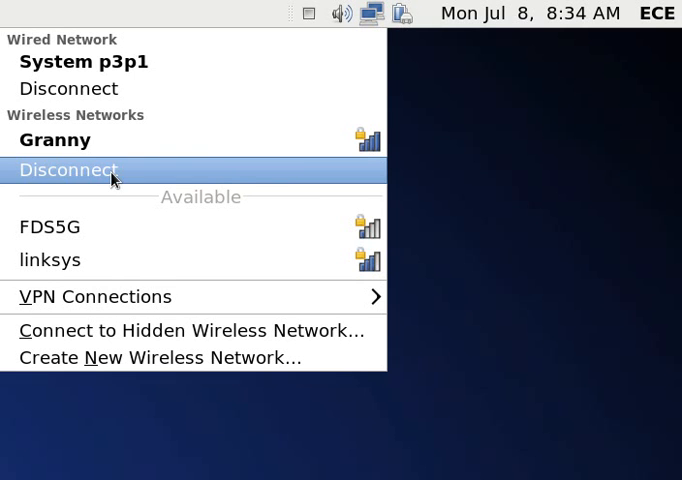